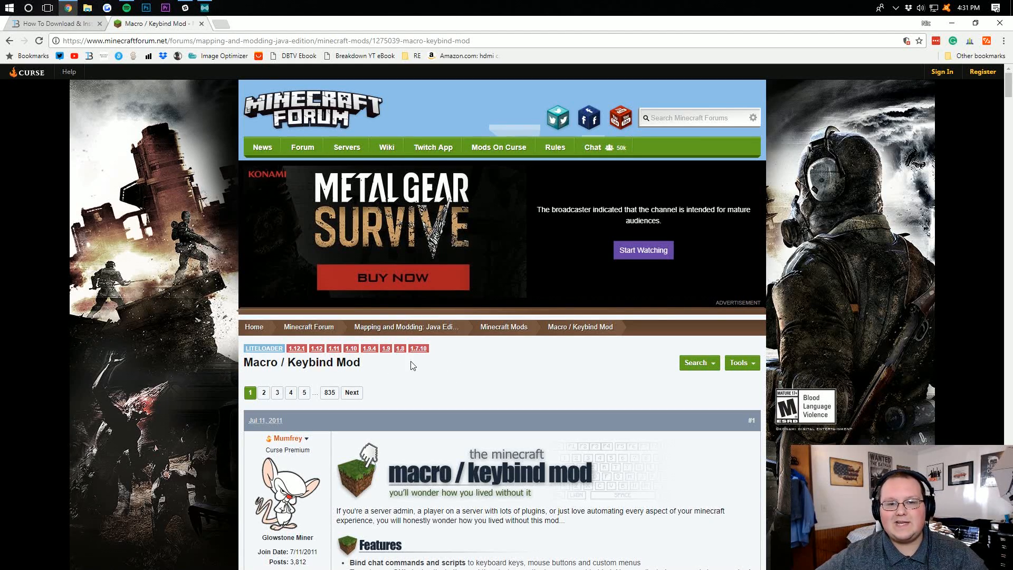
mouse_move(640, 391)
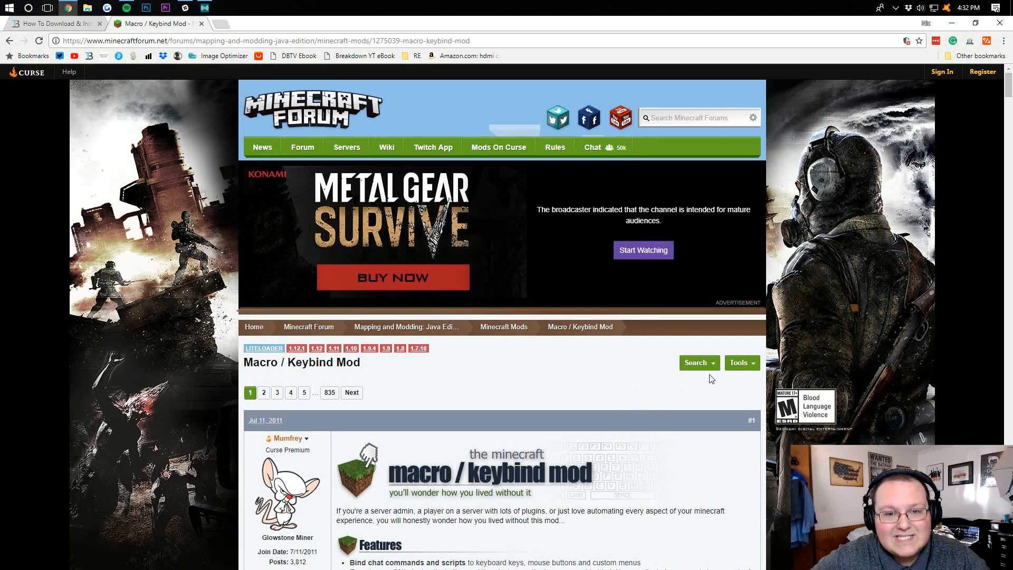
mouse_move(362, 377)
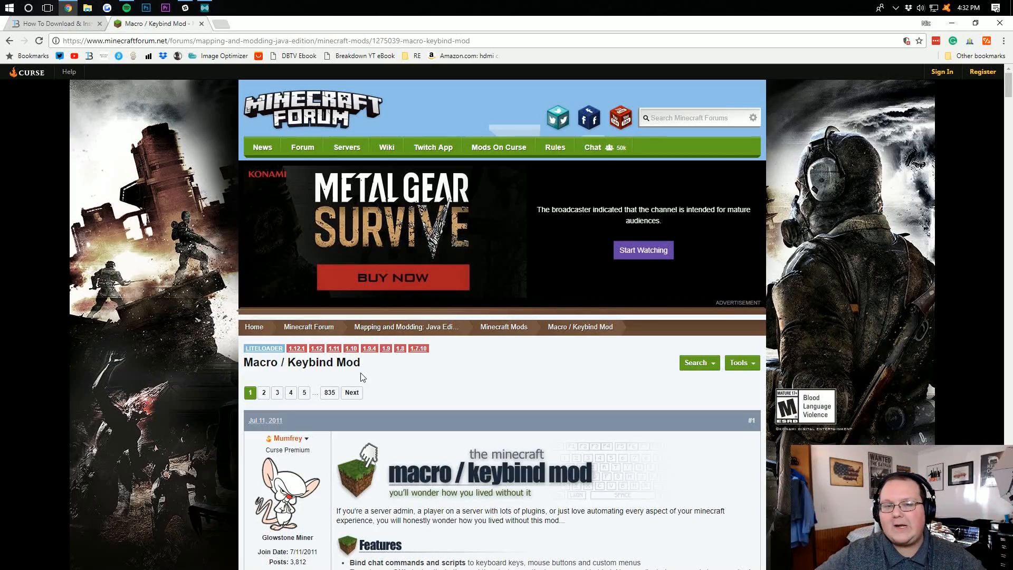
Scroll TheBreakdown.xyz's LiteLoader tutorial and follow its Download LiteLoader image to the downloads page
scroll(down, 3)
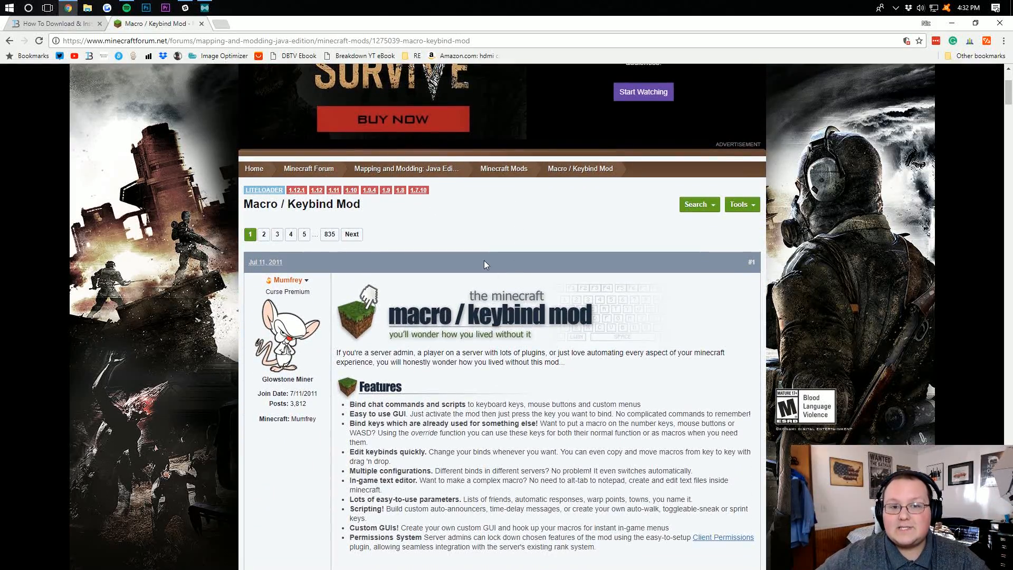
scroll(up, 3)
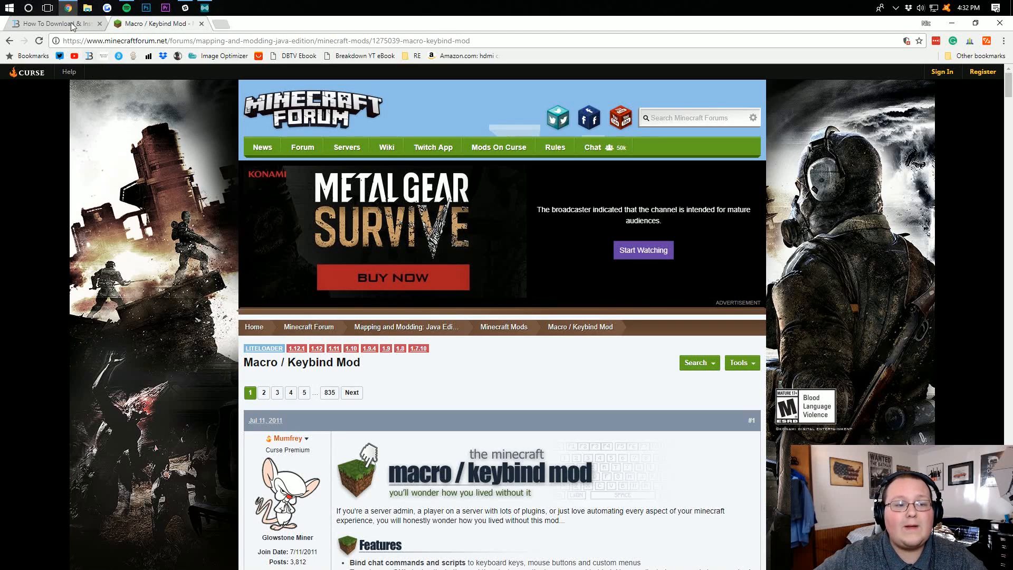
click(51, 24)
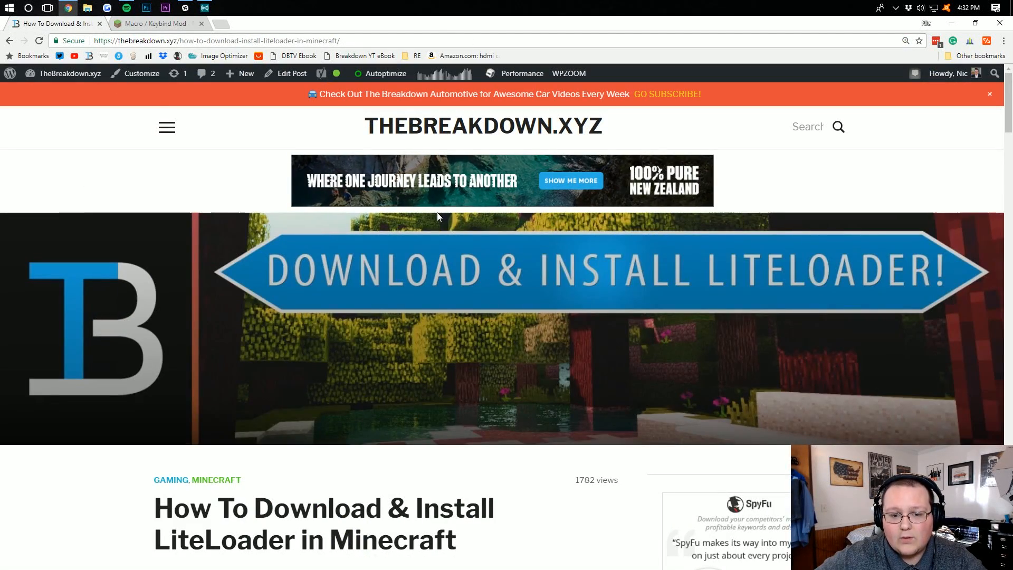
mouse_move(426, 221)
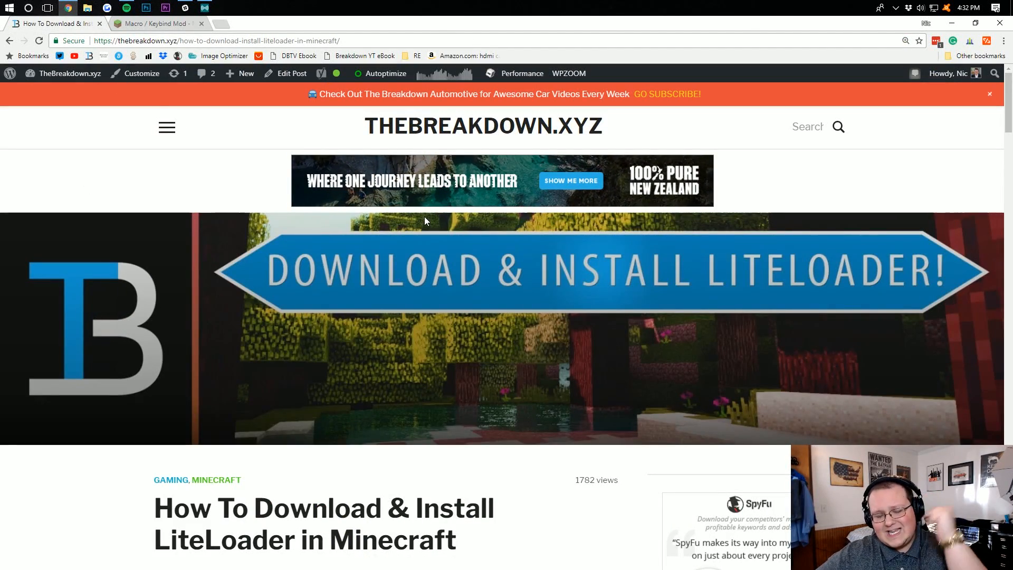
scroll(down, 3)
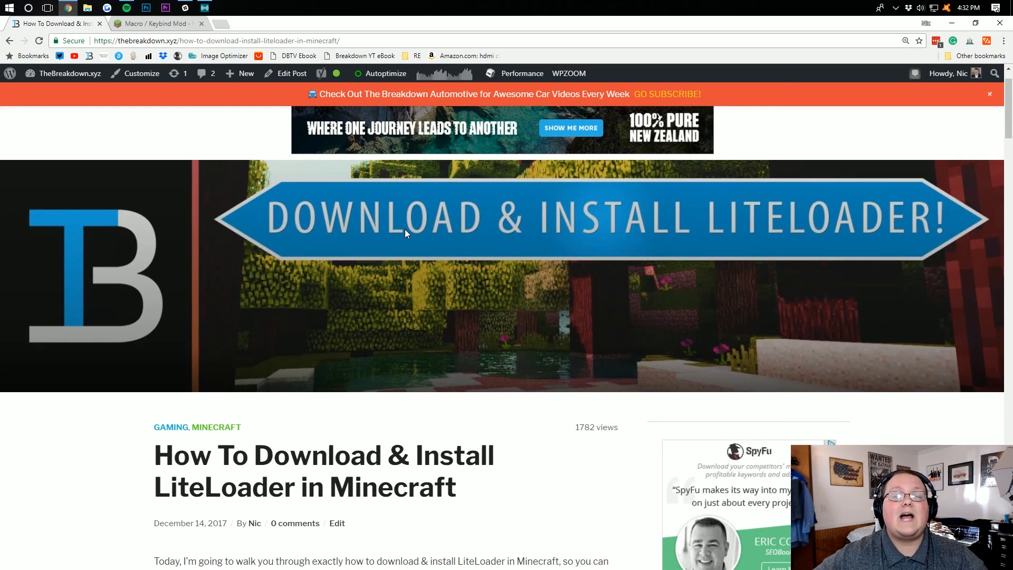
scroll(down, 3)
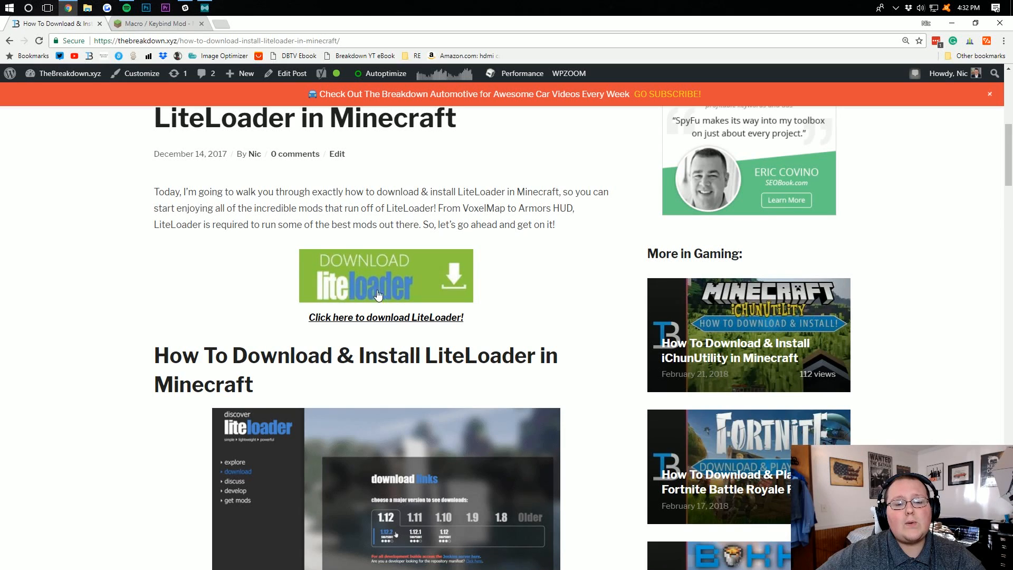
click(386, 275)
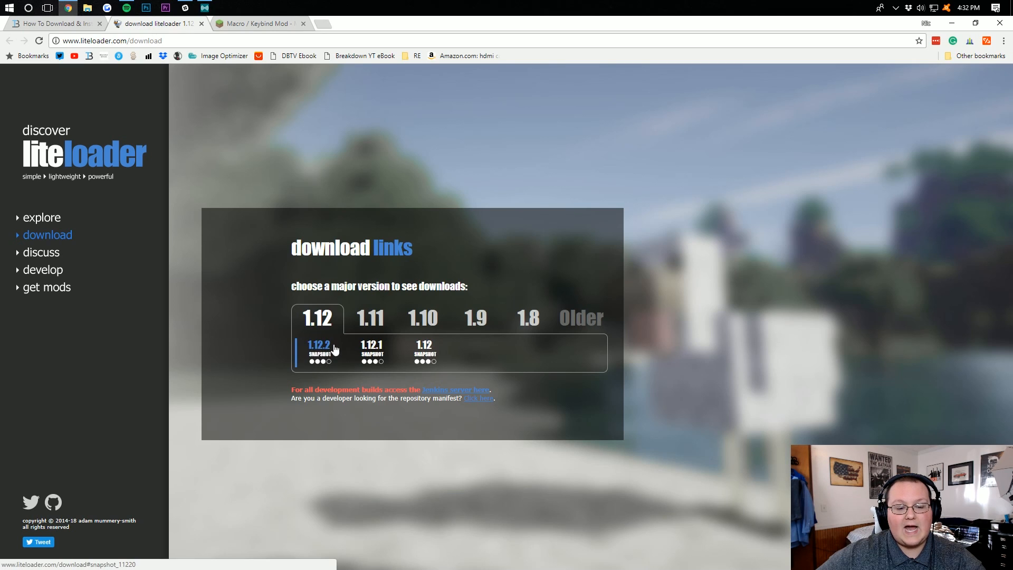
Show the LiteLoader 1.12.2 downloads and get the EXE installer from Jenkins
click(318, 349)
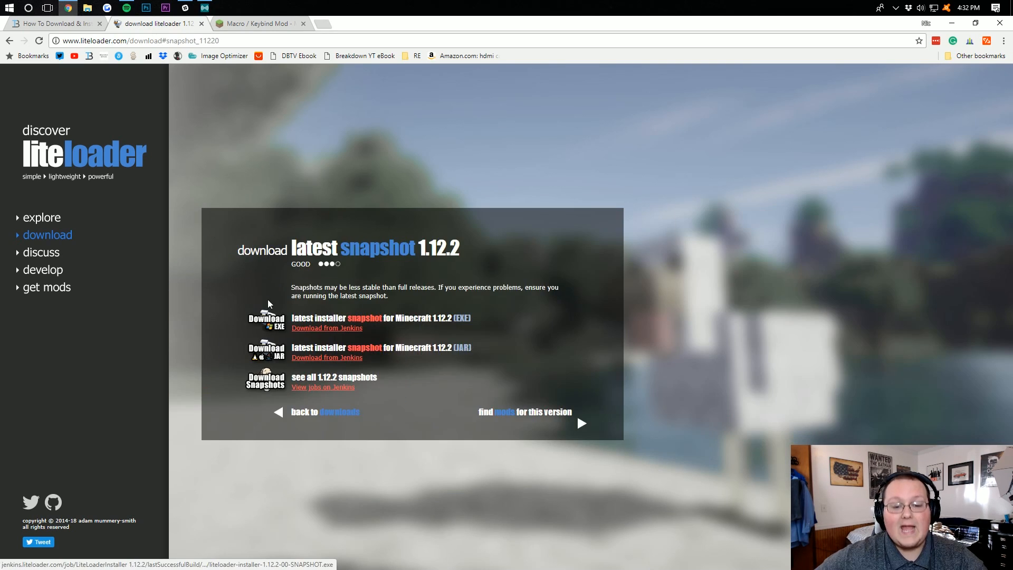
mouse_move(670, 517)
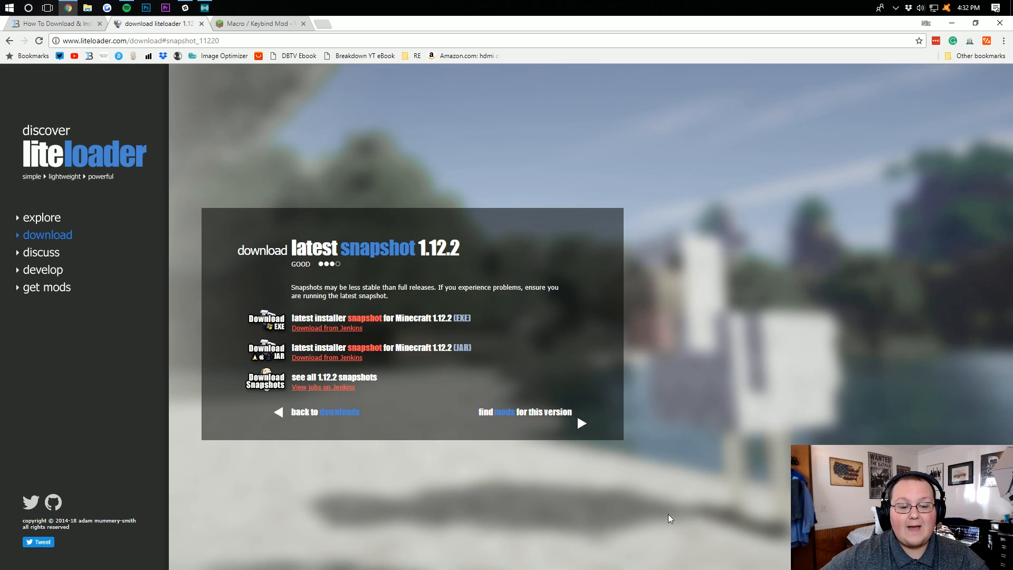
mouse_move(348, 325)
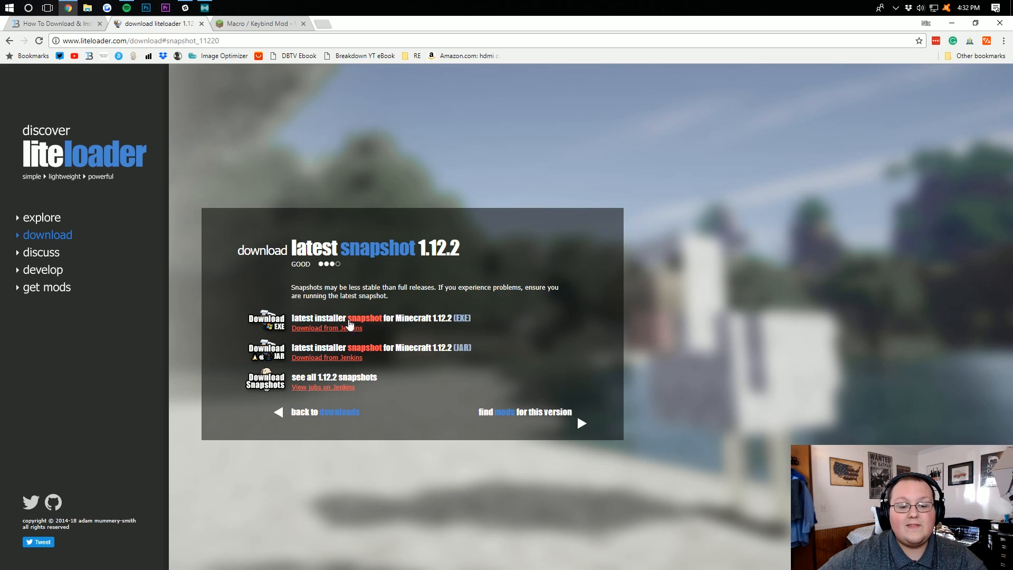
mouse_move(308, 329)
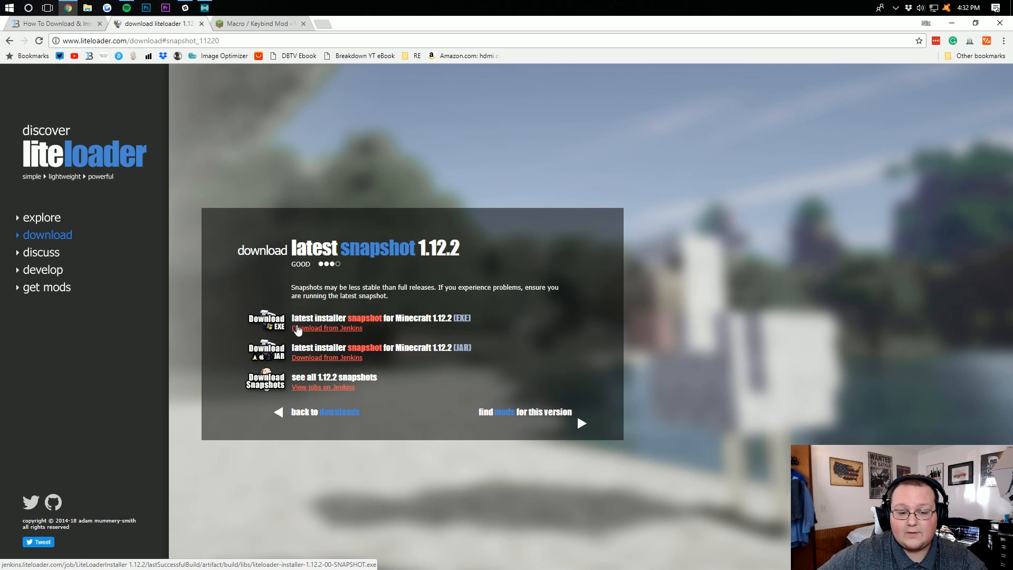
click(326, 328)
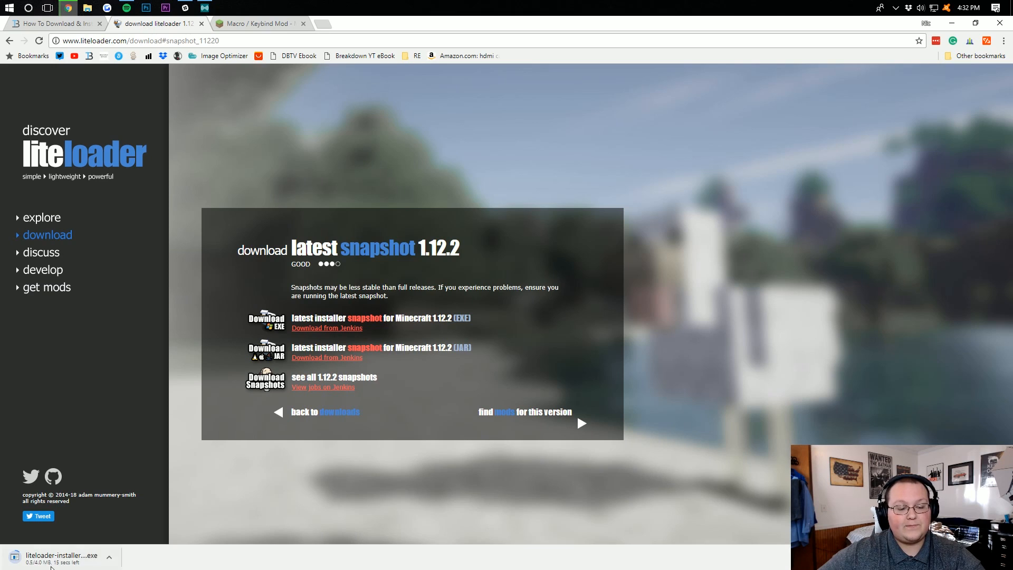
mouse_move(173, 320)
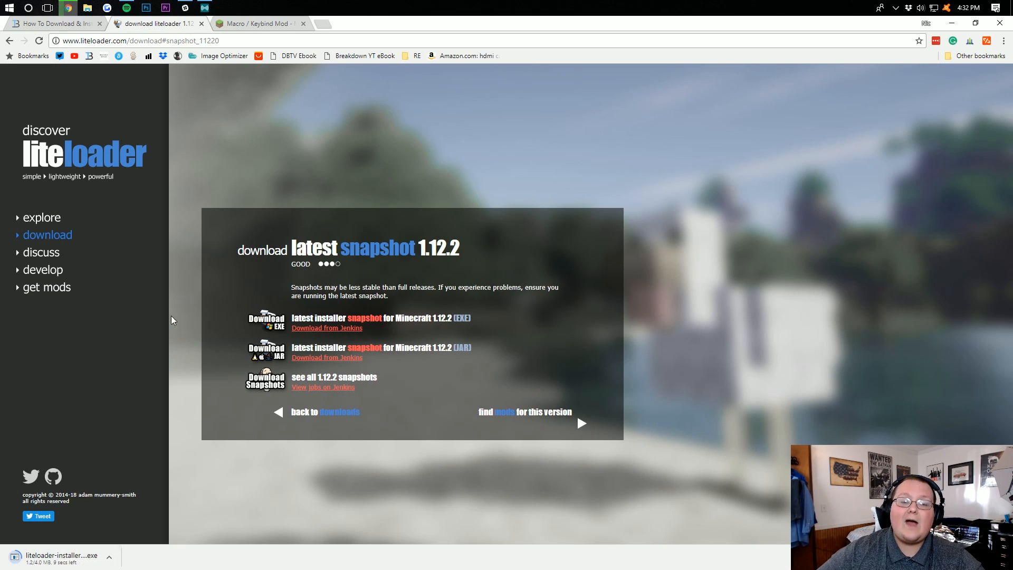
Download the Macro / Keybind Mod 0.15.4 .litemod for Minecraft 1.12.1 via Direct Download
click(259, 23)
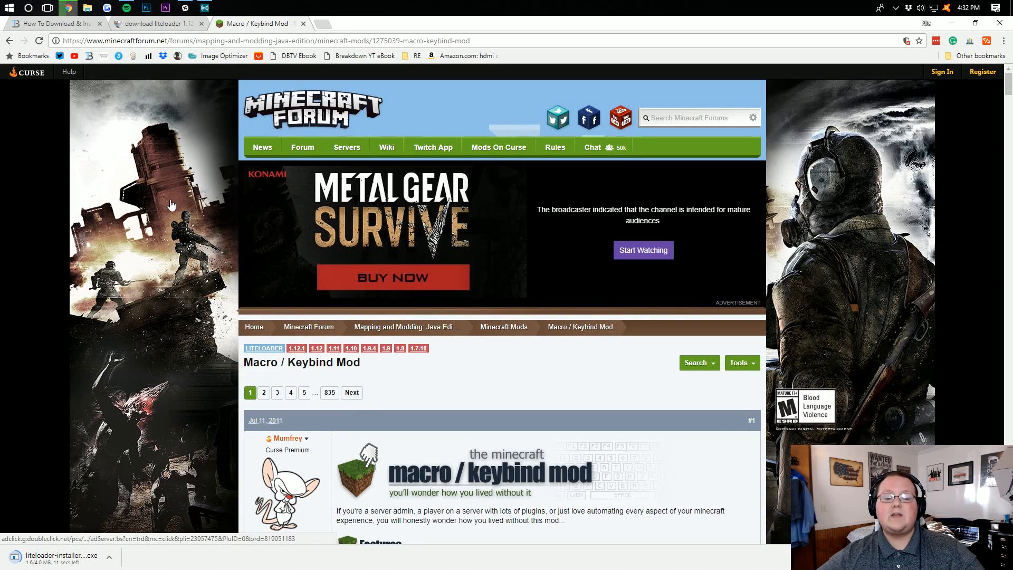
mouse_move(94, 262)
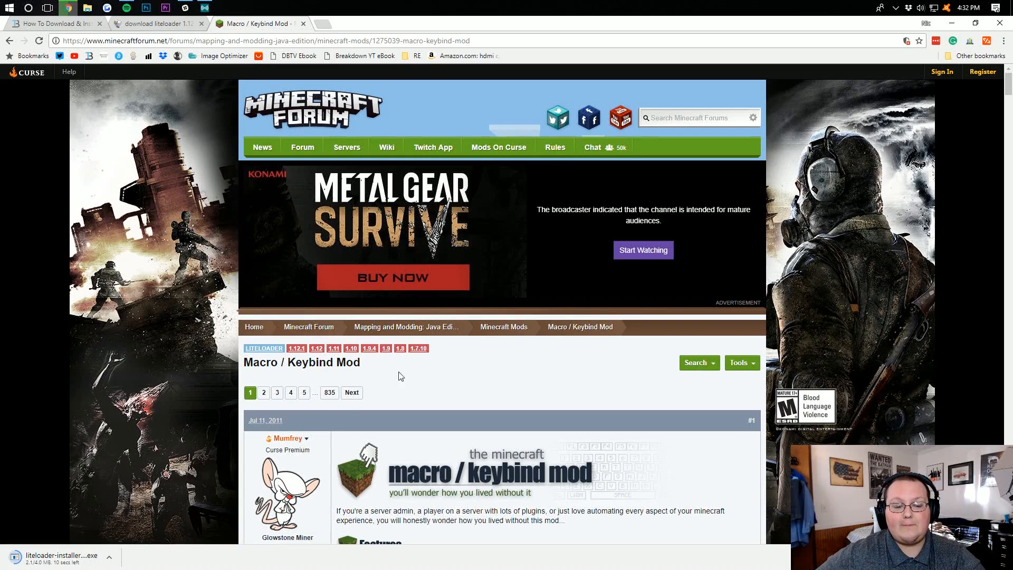
scroll(down, 3)
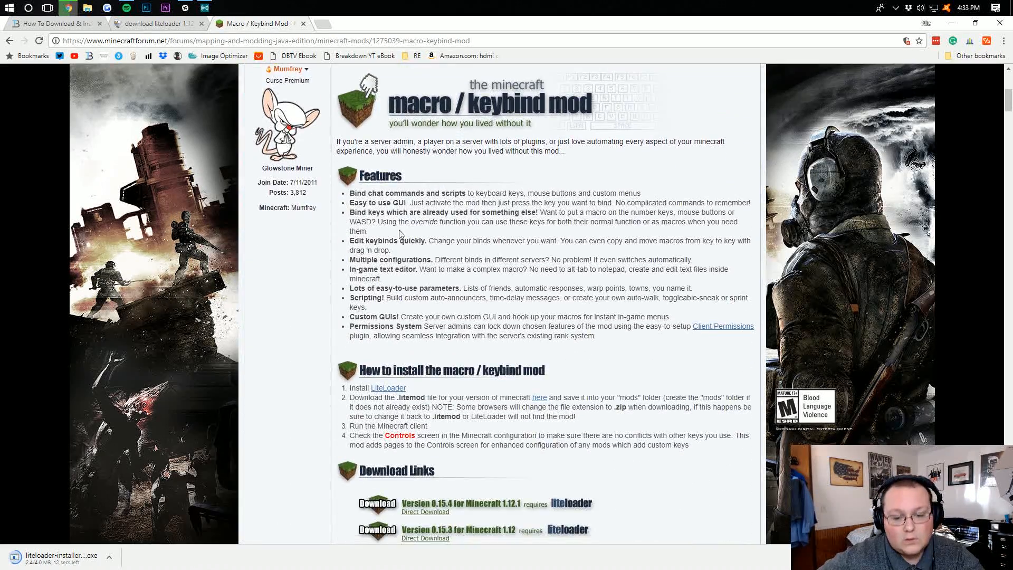
scroll(down, 3)
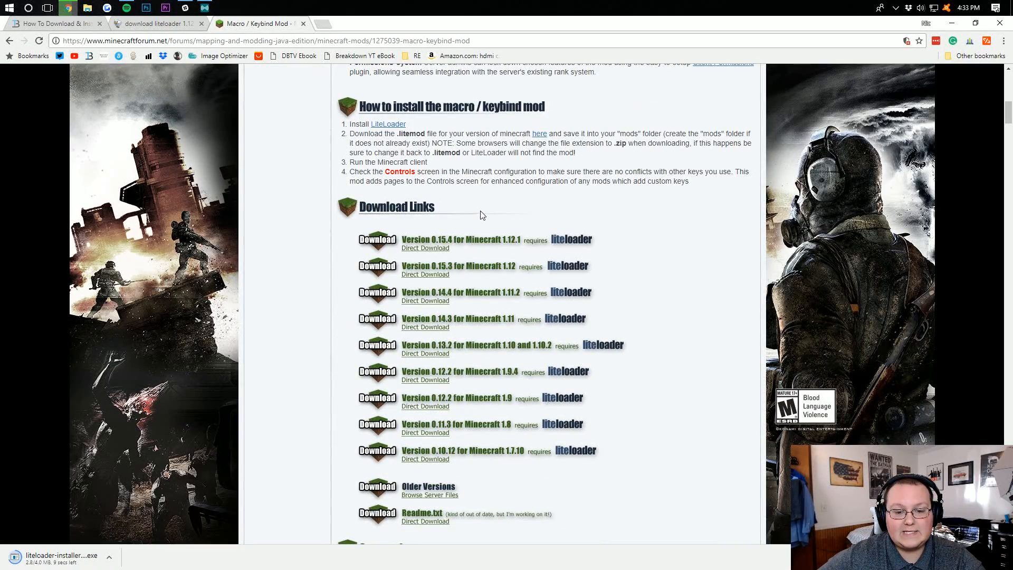
mouse_move(417, 238)
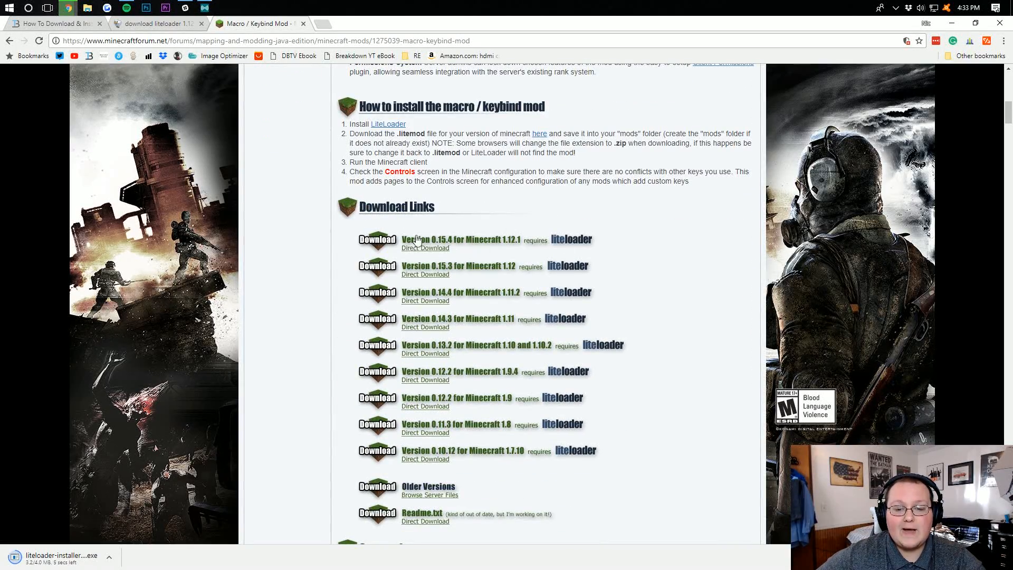
mouse_move(443, 236)
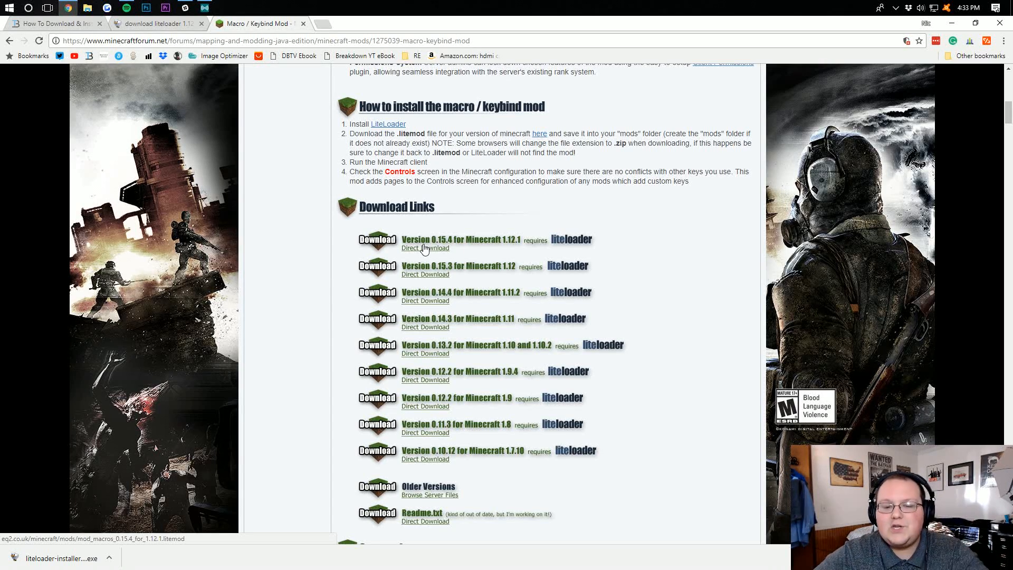
click(425, 248)
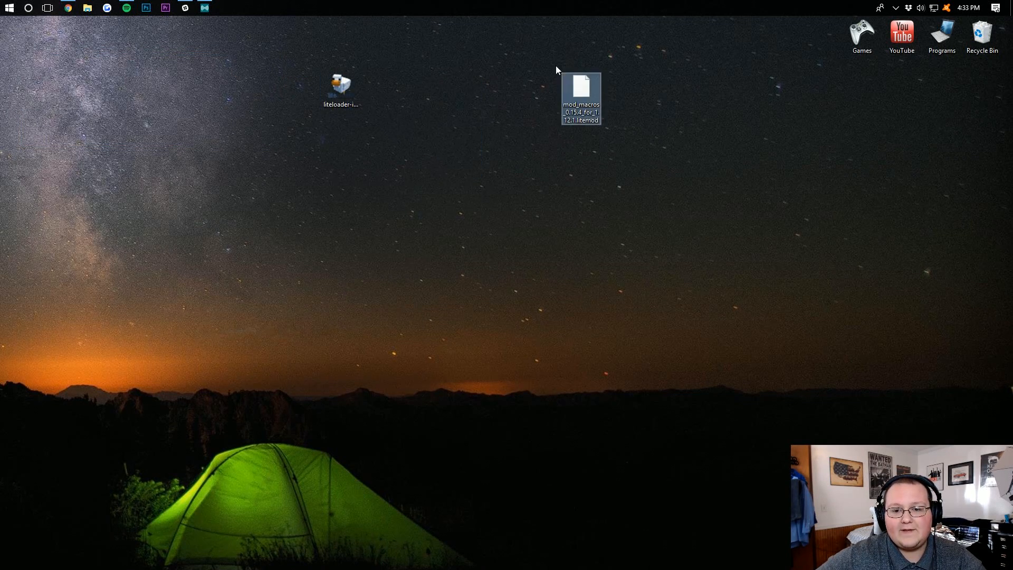
mouse_move(579, 100)
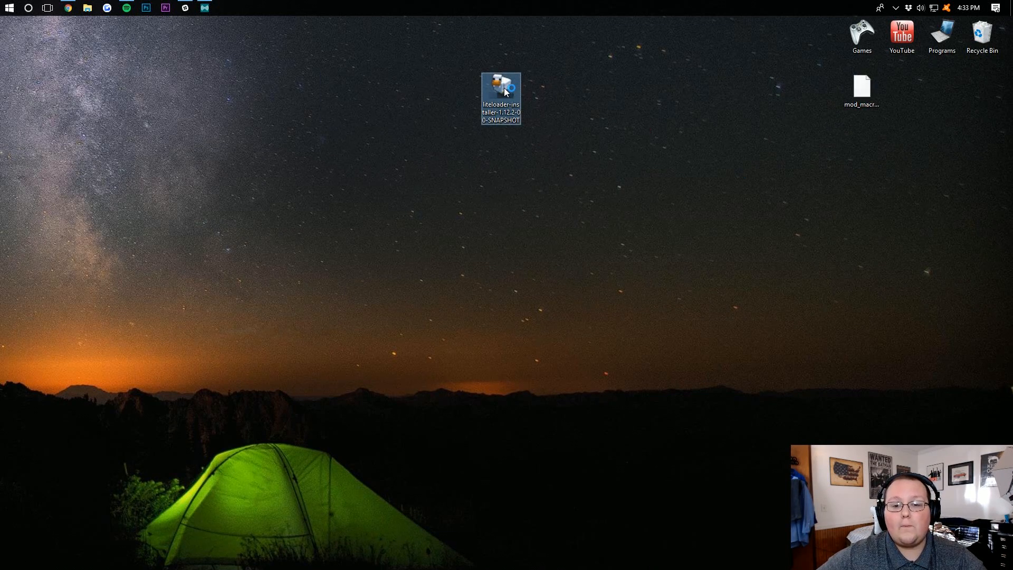
mouse_move(501, 92)
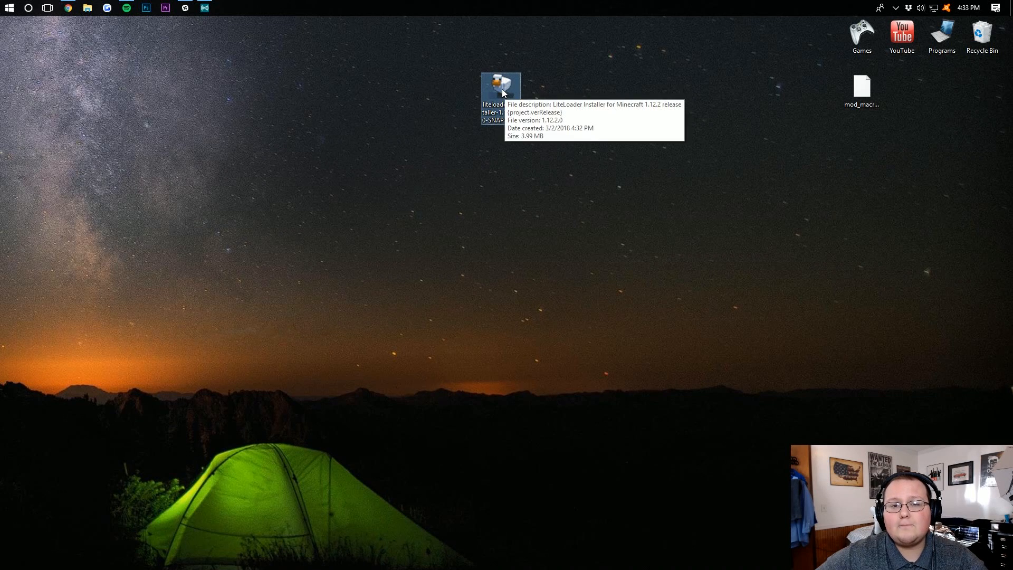
Run the LiteLoader installer, confirm 'Install LiteLoader', and dismiss the Complete message
double_click(501, 87)
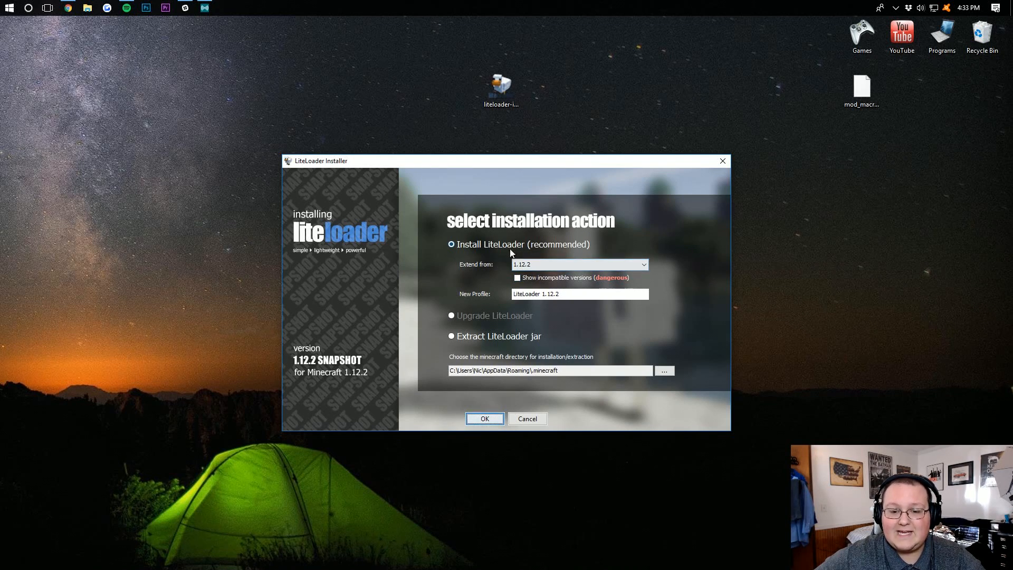
click(484, 418)
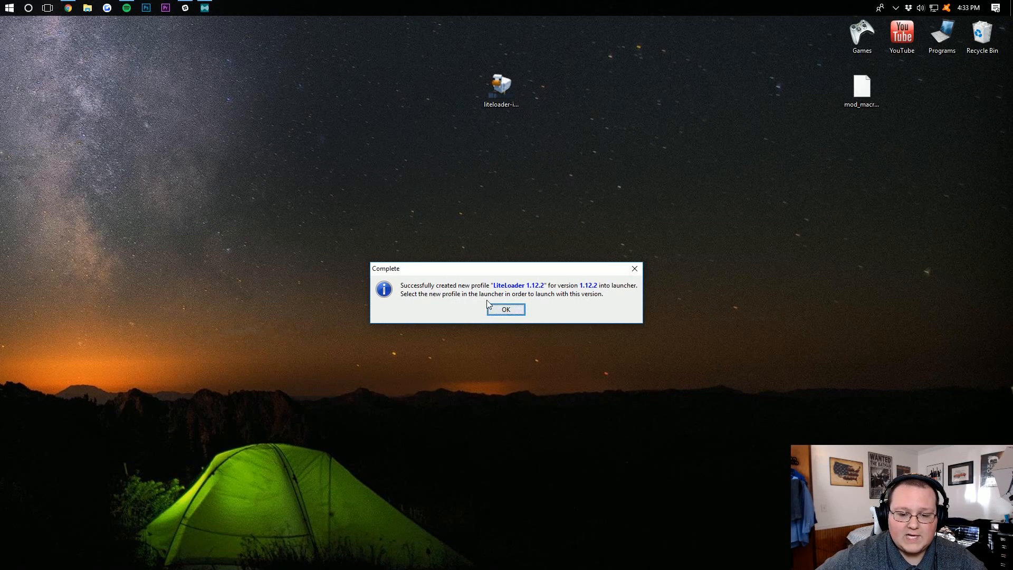
click(506, 309)
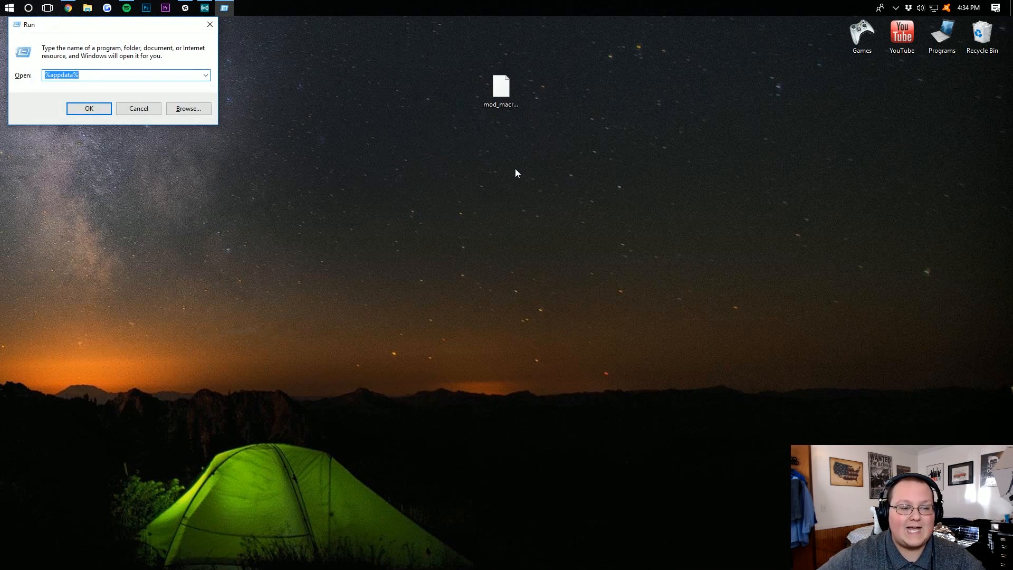
Enter %appdata% in the Run dialog's Open box
text(%appd)
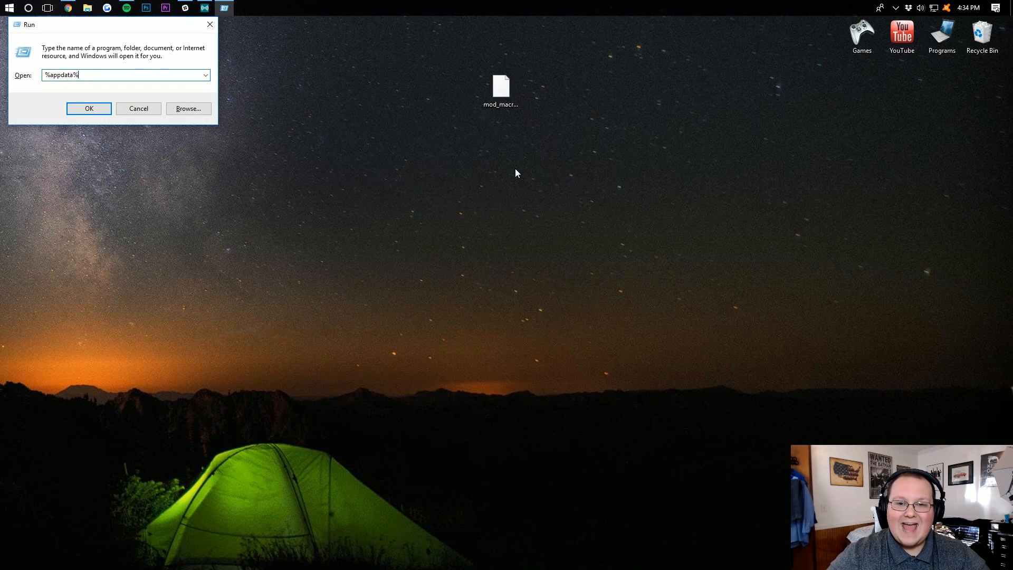
Open Roaming\.minecraft, create a new 'mods' folder there, and open it
click(89, 108)
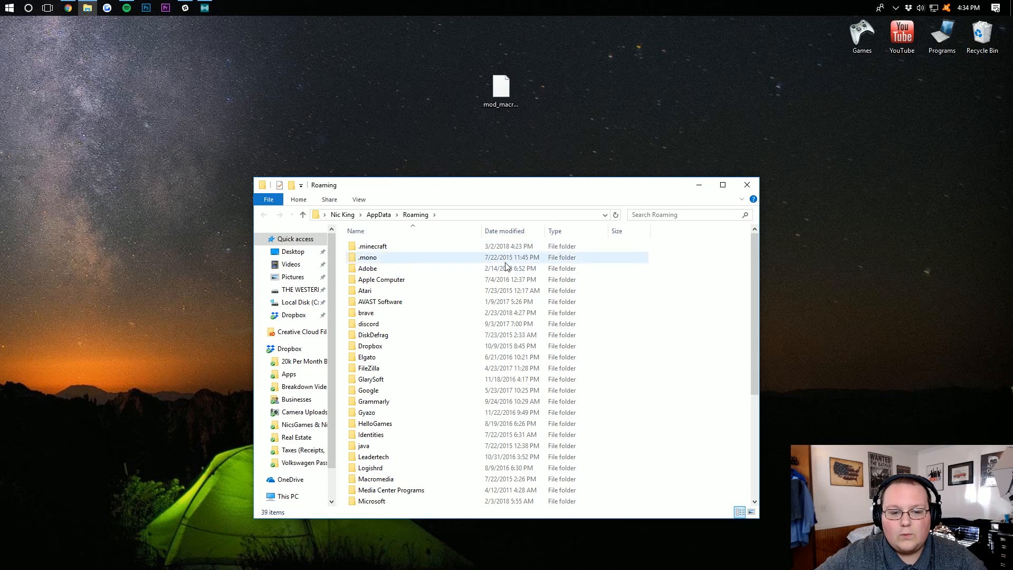
click(373, 246)
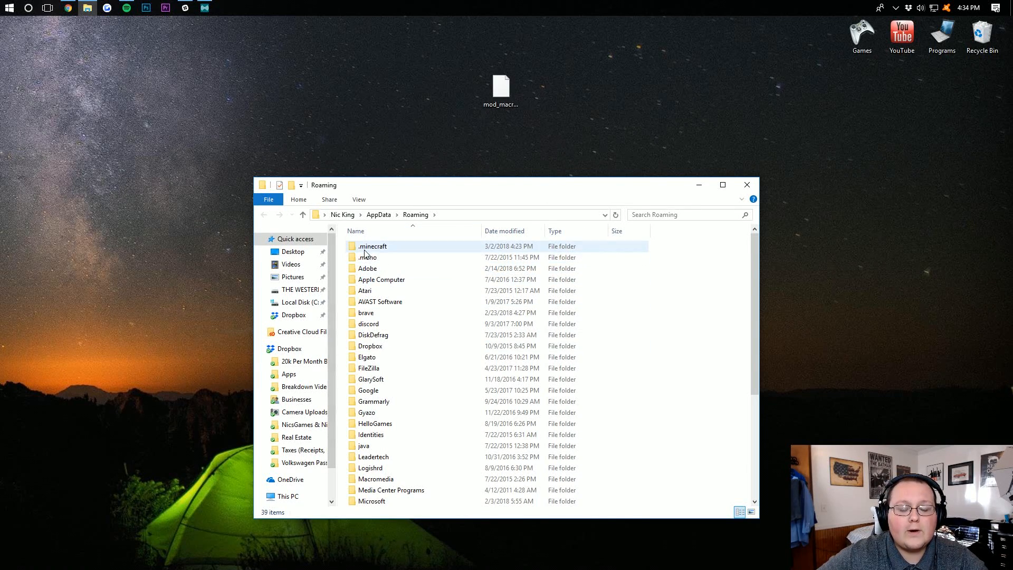
click(372, 246)
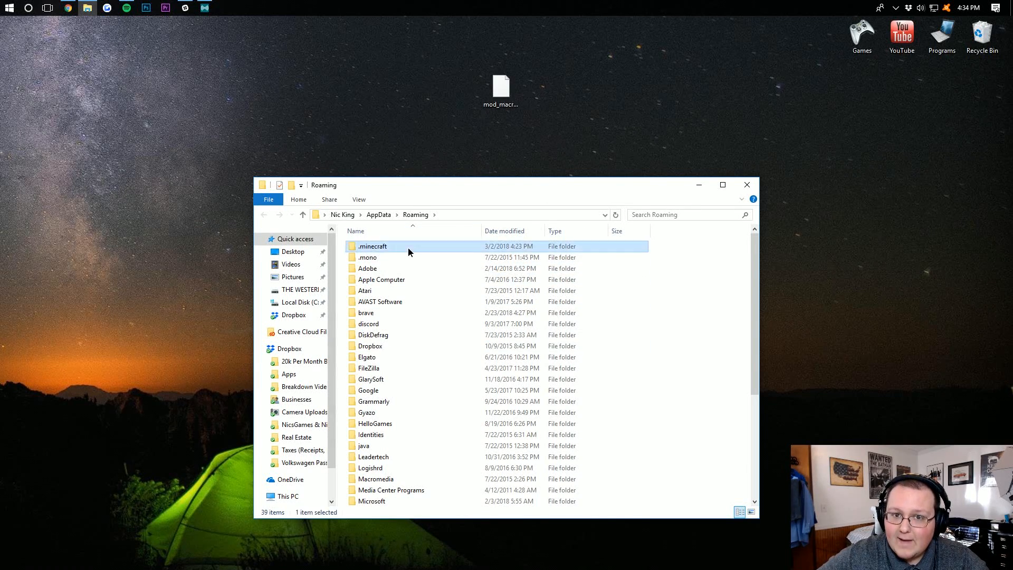
double_click(372, 246)
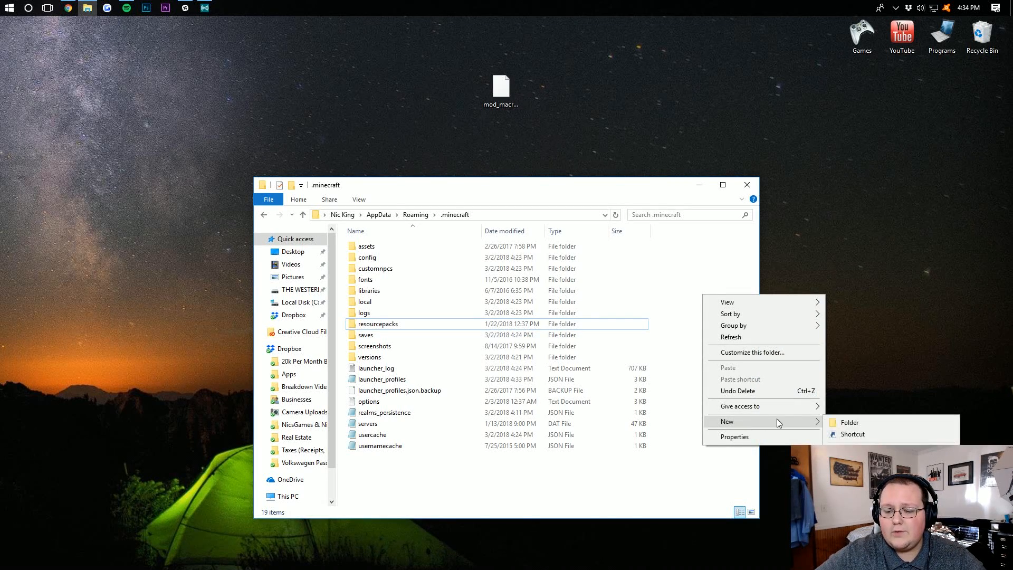
click(850, 422)
text(mods)
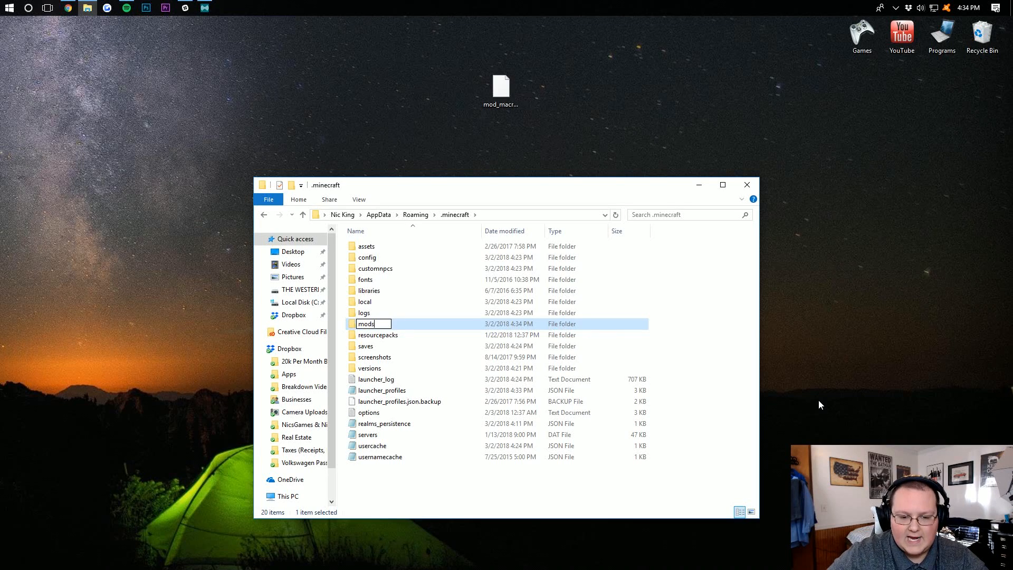
mouse_move(366, 323)
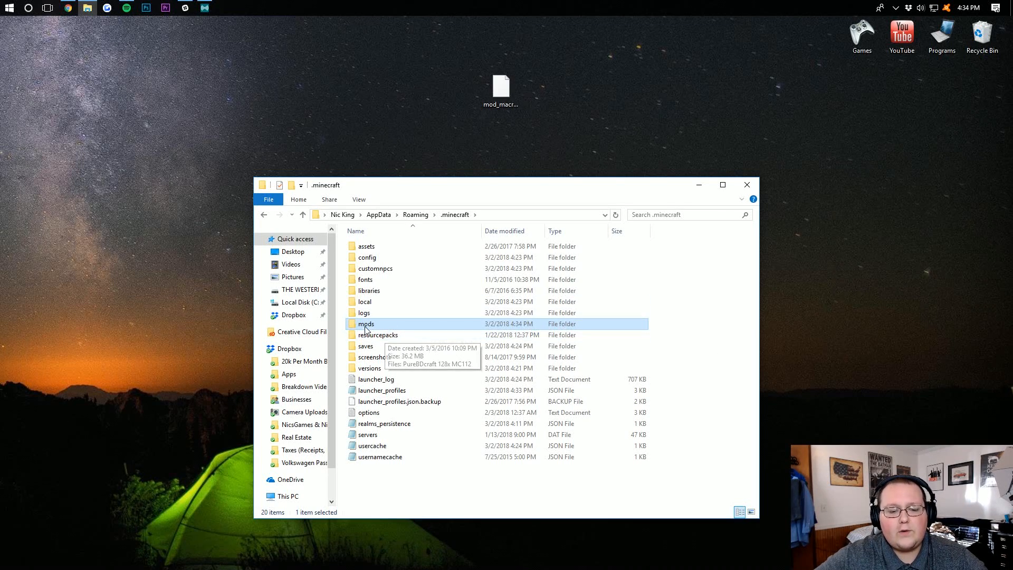
double_click(367, 323)
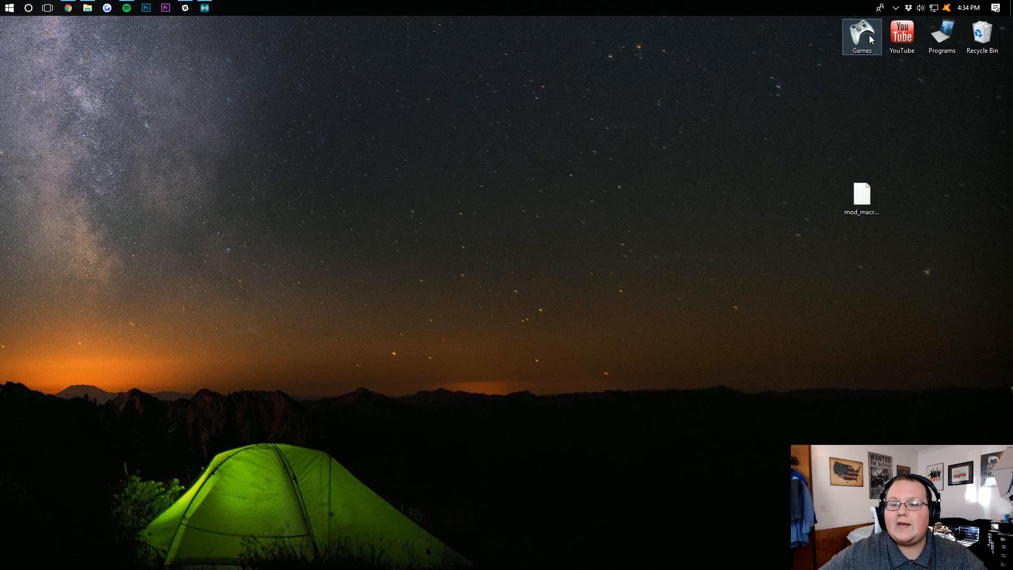
Open the desktop Games folder and launch the Minecraft shortcut inside it
double_click(860, 37)
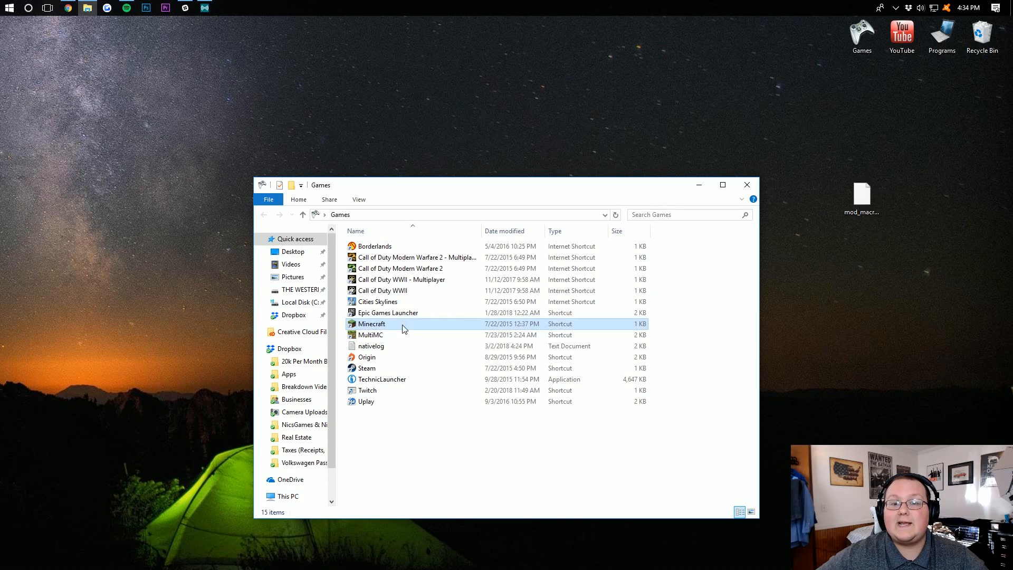
double_click(371, 323)
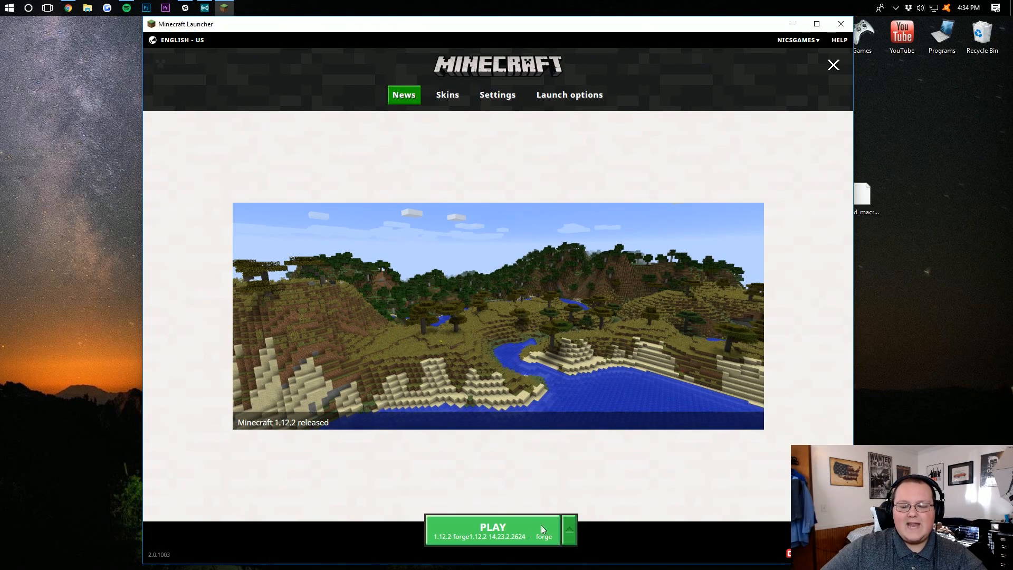
Pick the LiteLoader 1.12.2 profile from the Play dropdown and start the game
click(568, 529)
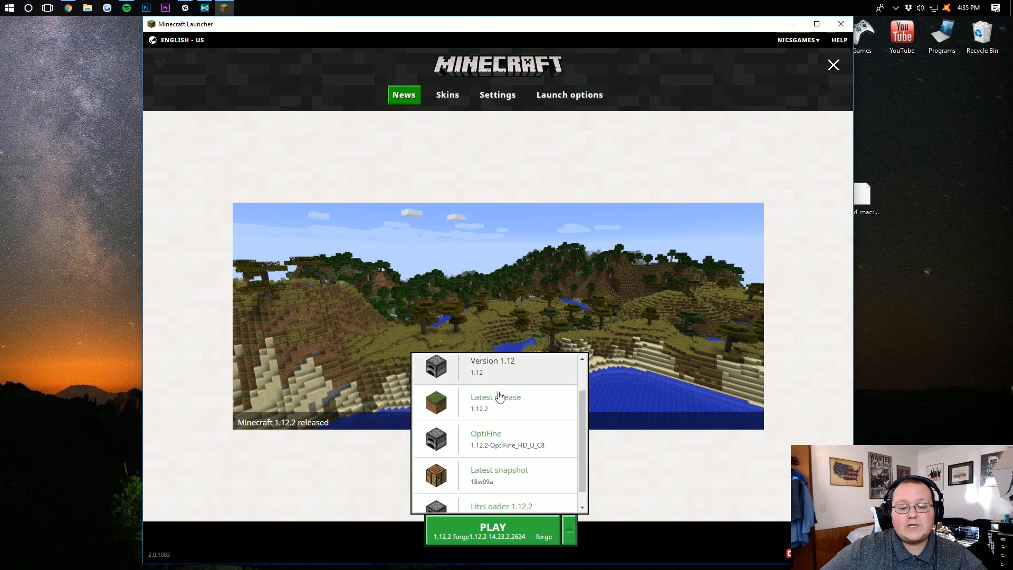
scroll(down, 3)
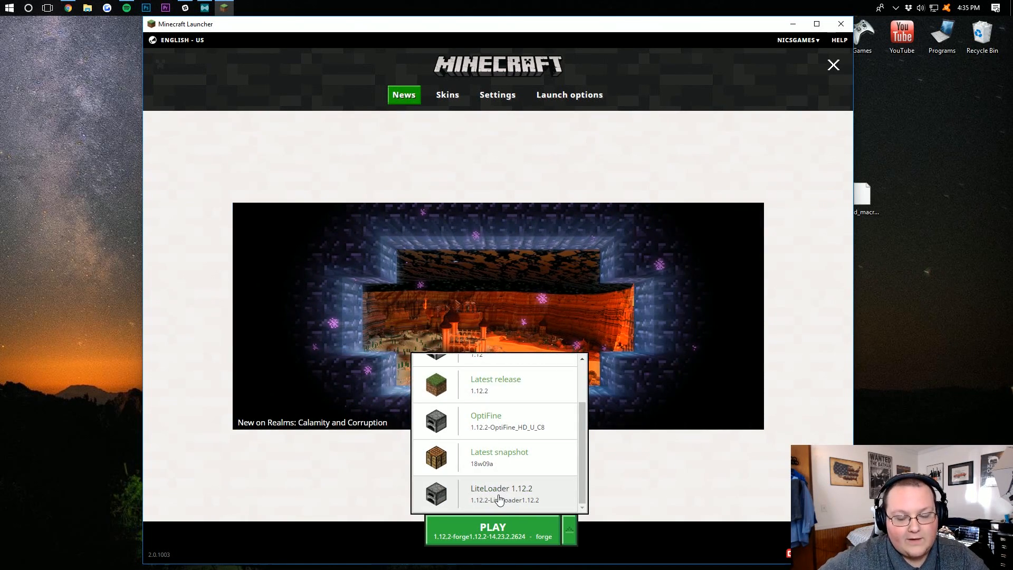
click(492, 530)
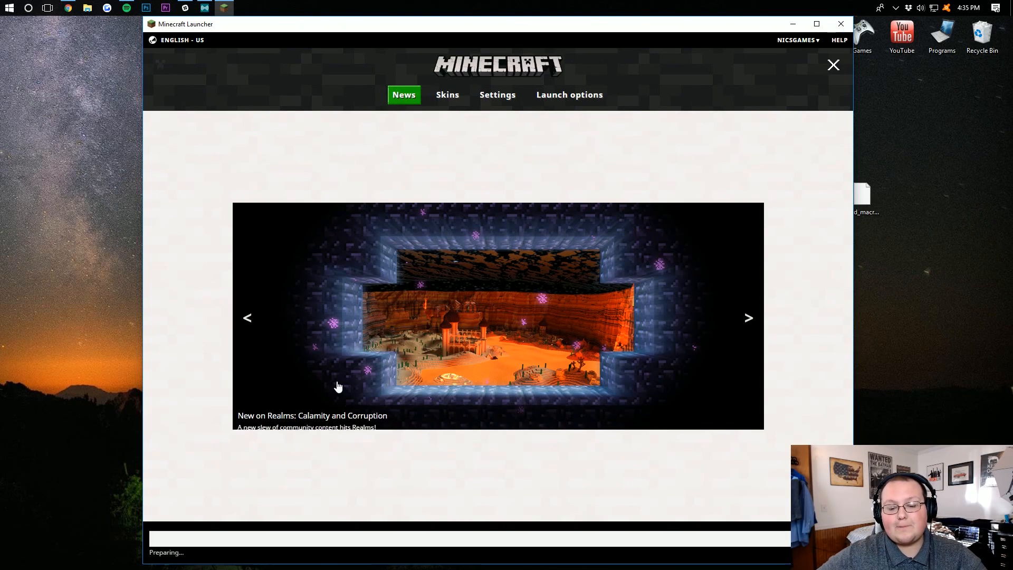
click(833, 64)
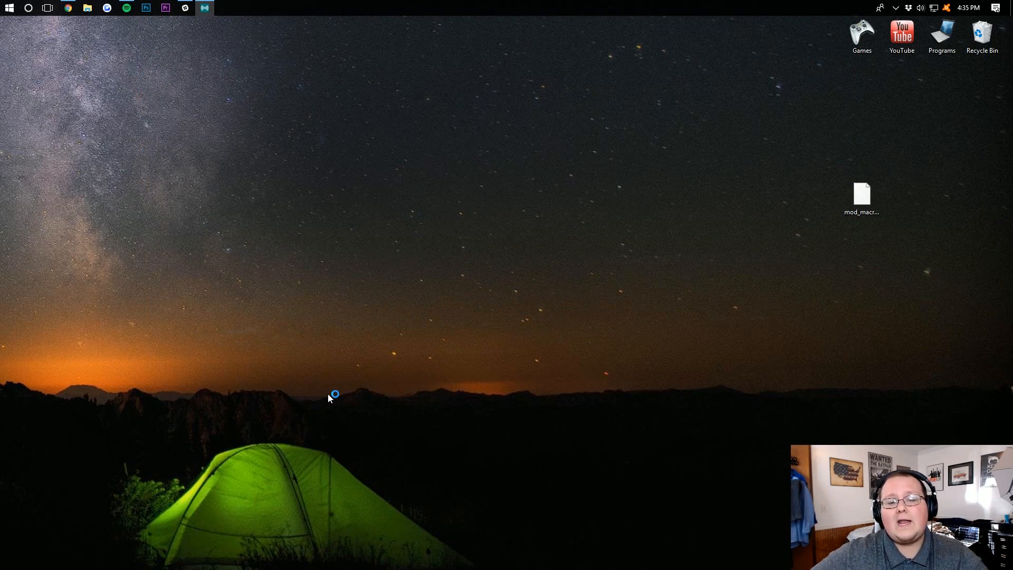
Choose Configure Keys on the mod's installed notice and scroll Controls to the macro keybinds
click(224, 8)
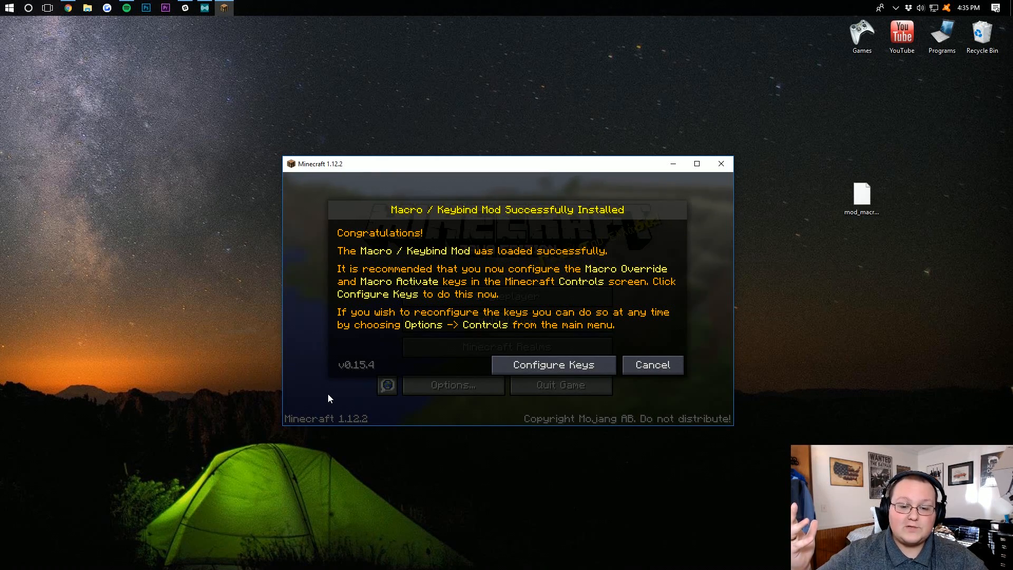
mouse_move(662, 259)
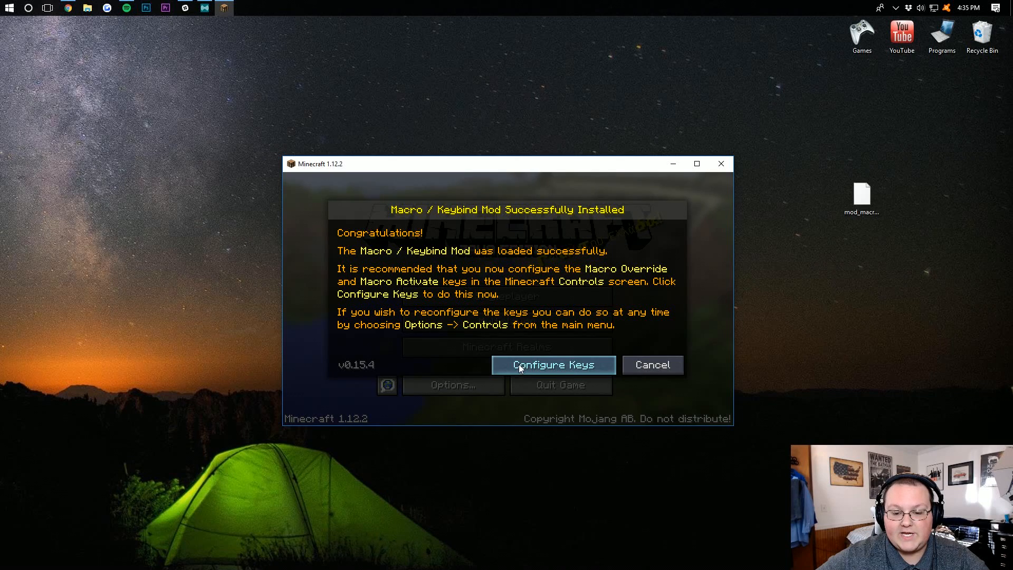
click(551, 365)
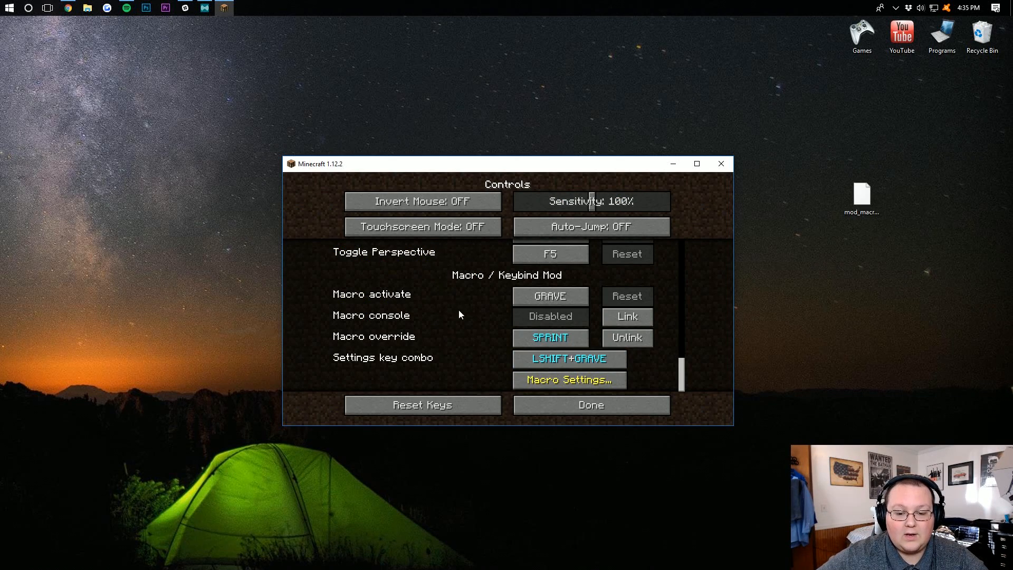
scroll(up, 3)
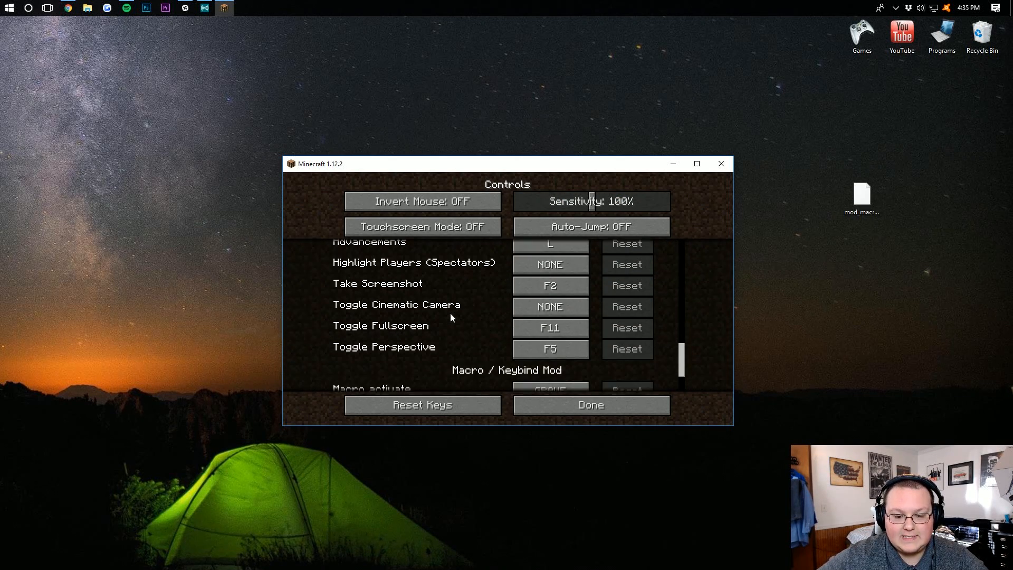
scroll(down, 3)
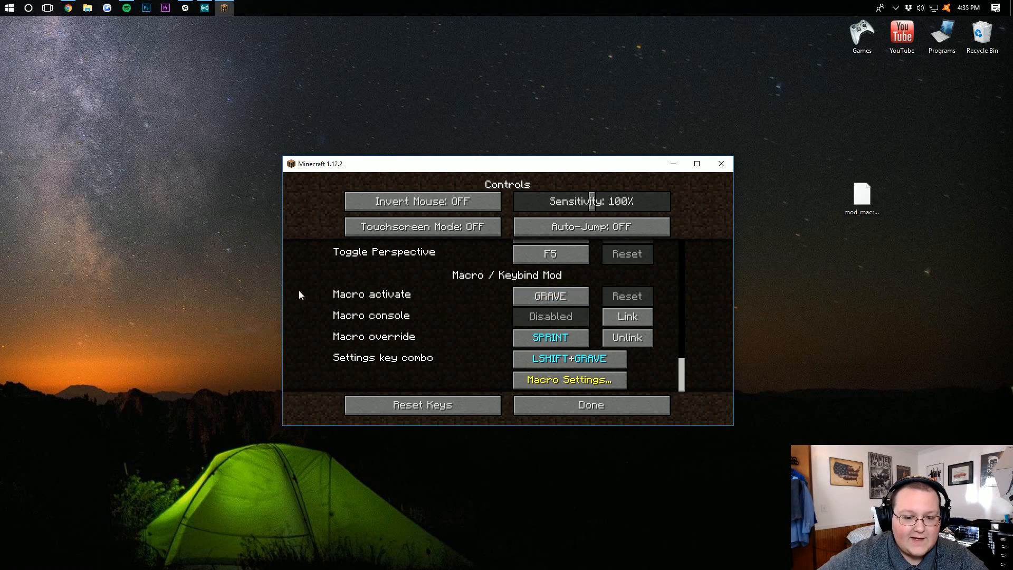
mouse_move(611, 271)
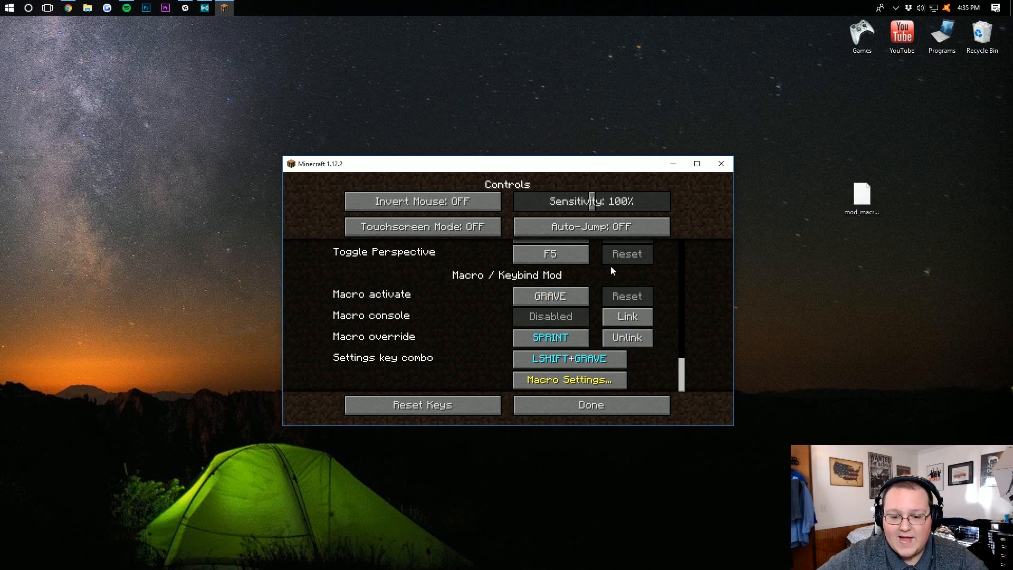
Open Macro Settings… to show the Macro Bindings: Keys screen under Default Configuration
click(568, 379)
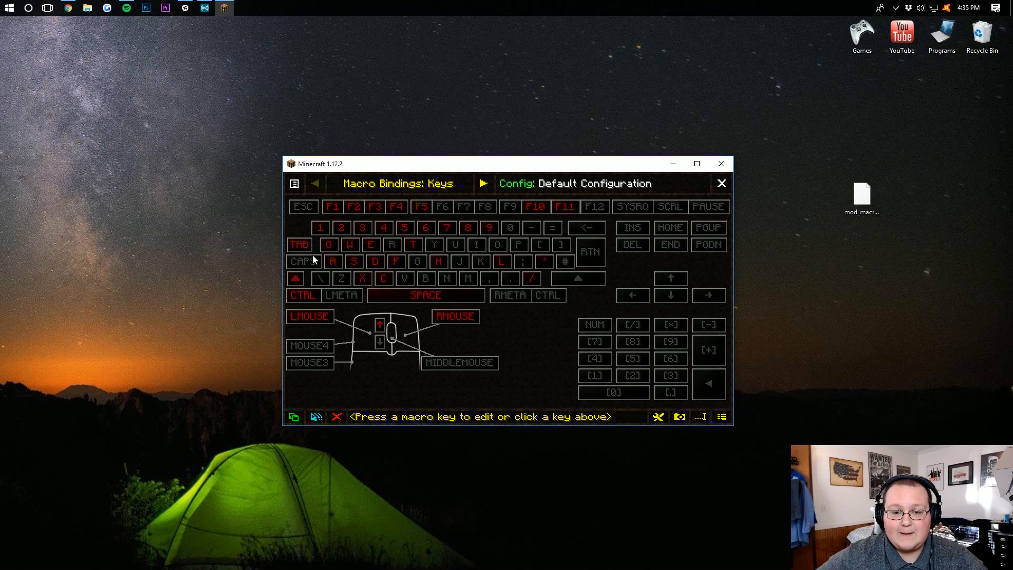
mouse_move(588, 251)
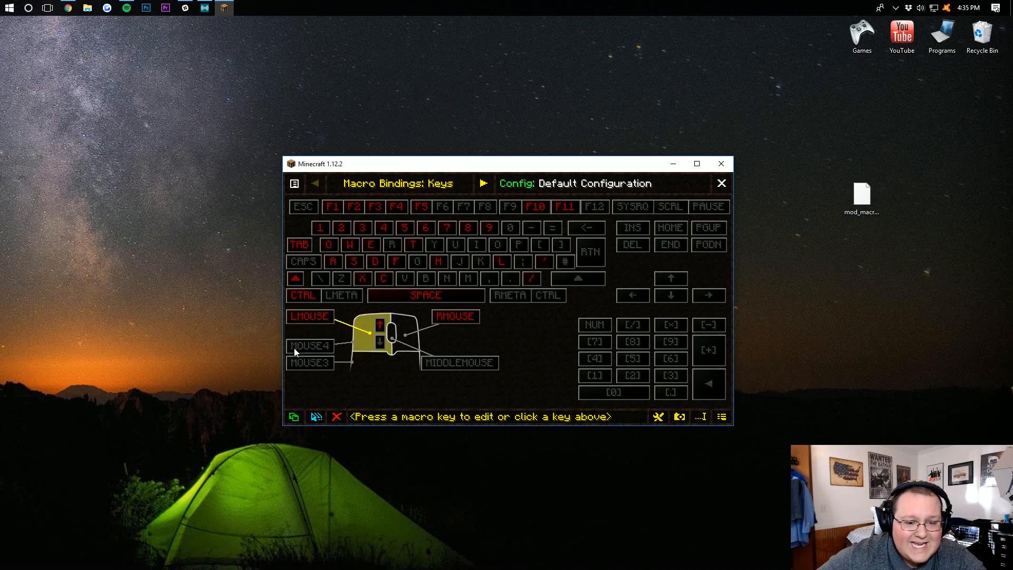
mouse_move(496, 360)
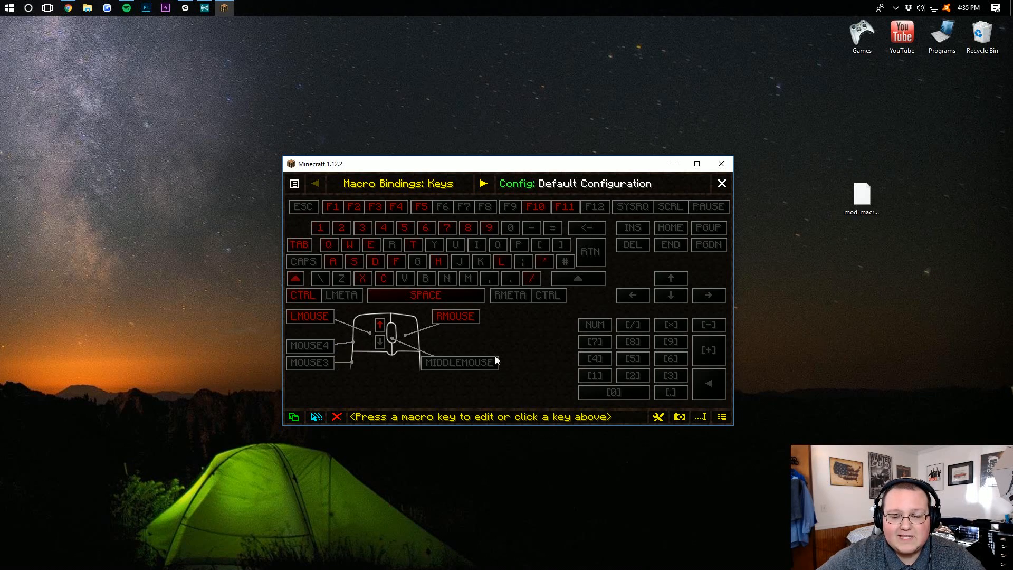
mouse_move(481, 286)
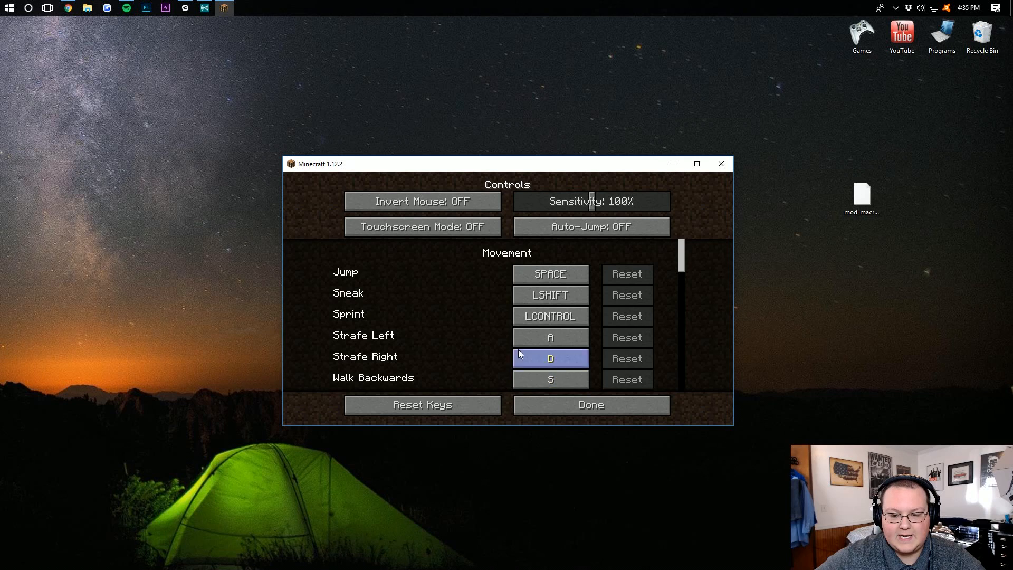
scroll(down, 3)
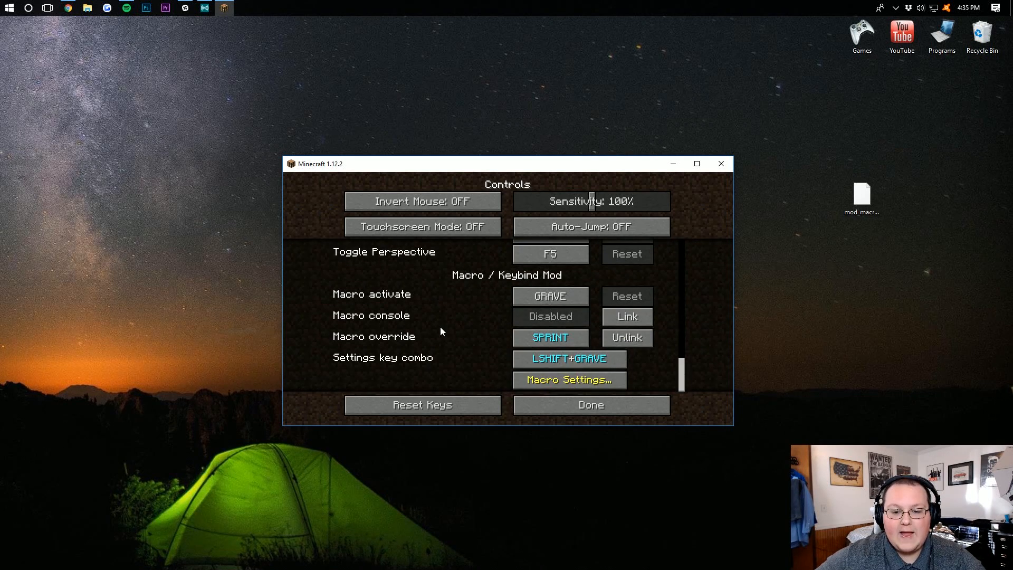
click(568, 380)
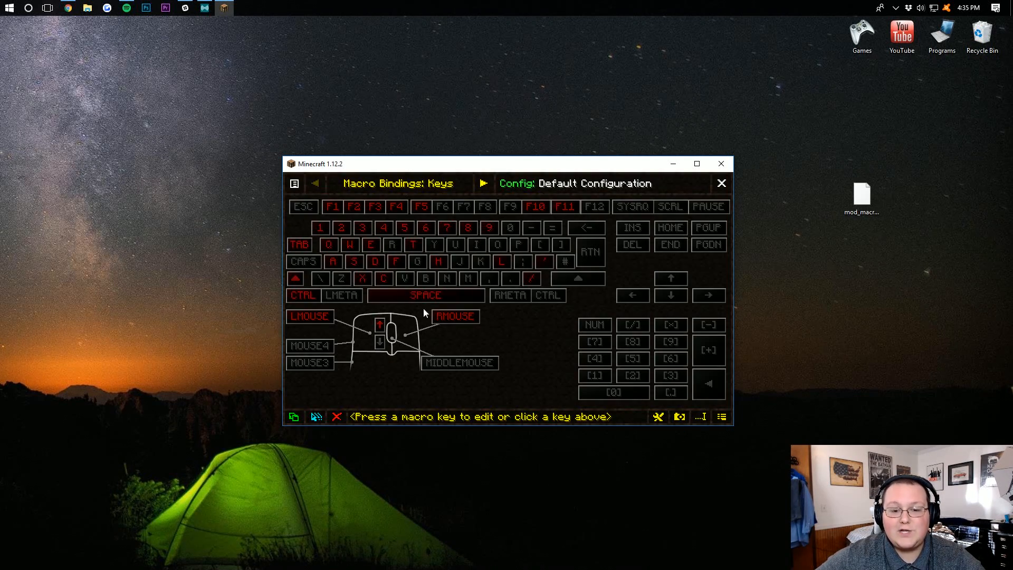